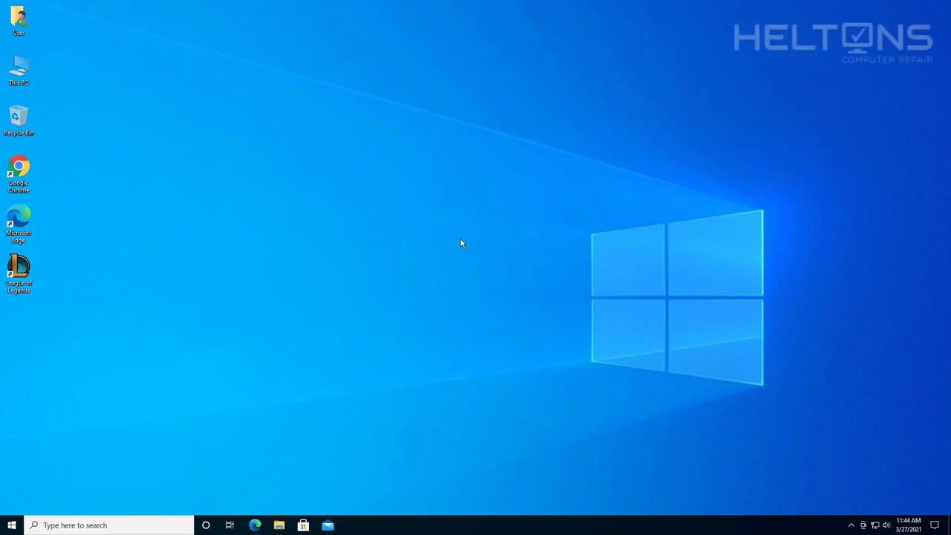
pyautogui.moveTo(178, 259)
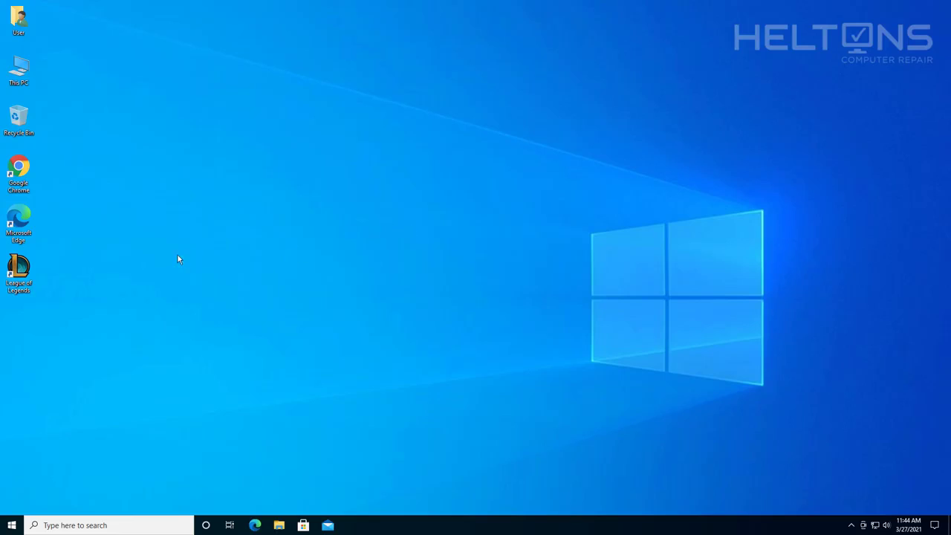
# - Launch Edge and go to the Microsoft .NET Framework 3.5 SP1 download page (details.aspx?id=22)
pyautogui.click(18, 270)
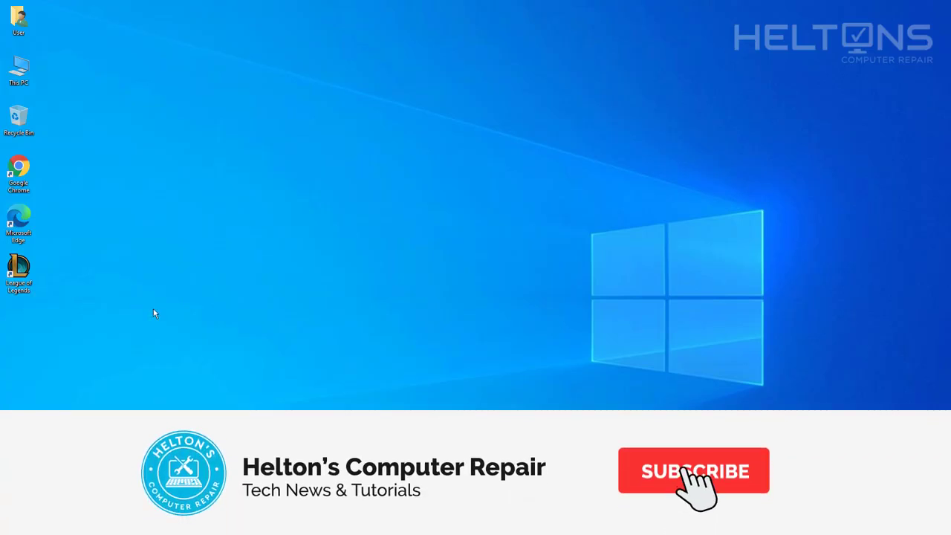
pyautogui.click(693, 470)
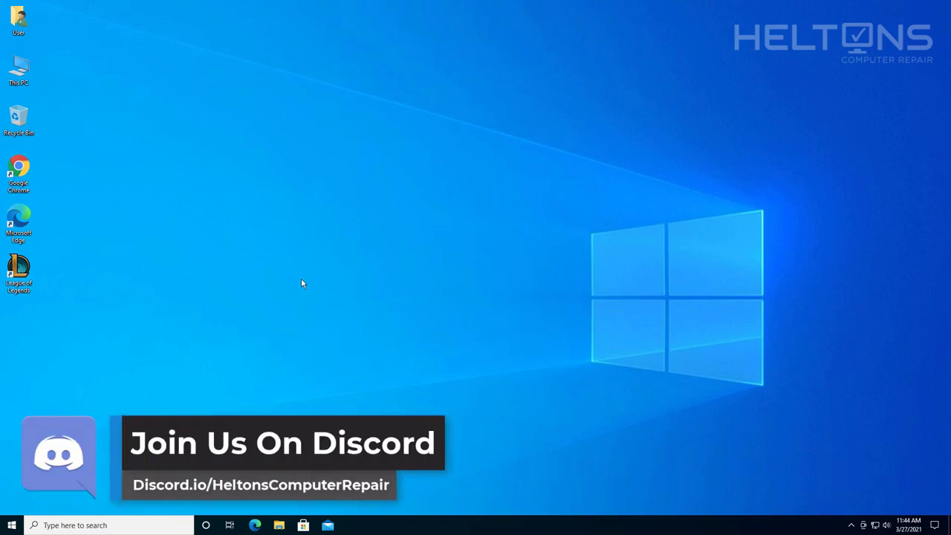
pyautogui.moveTo(304, 280)
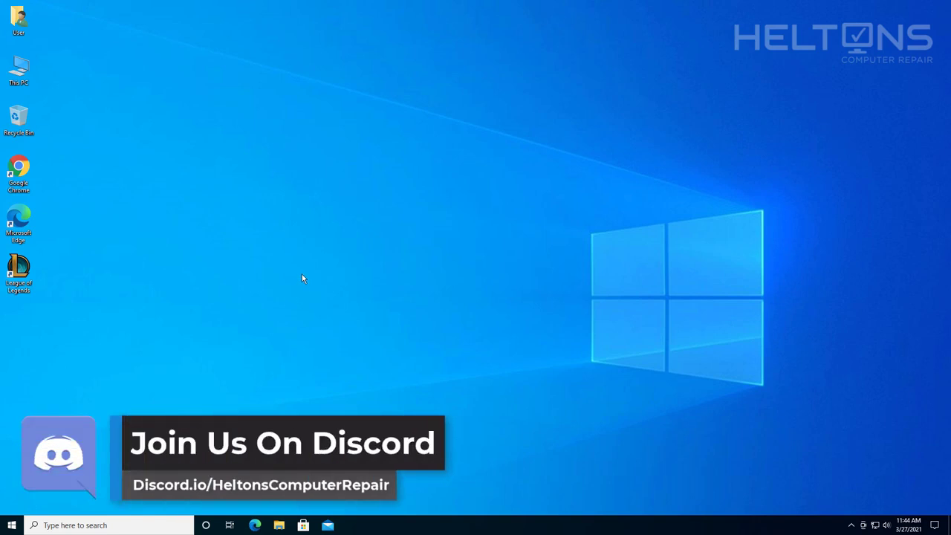
pyautogui.moveTo(450, 235)
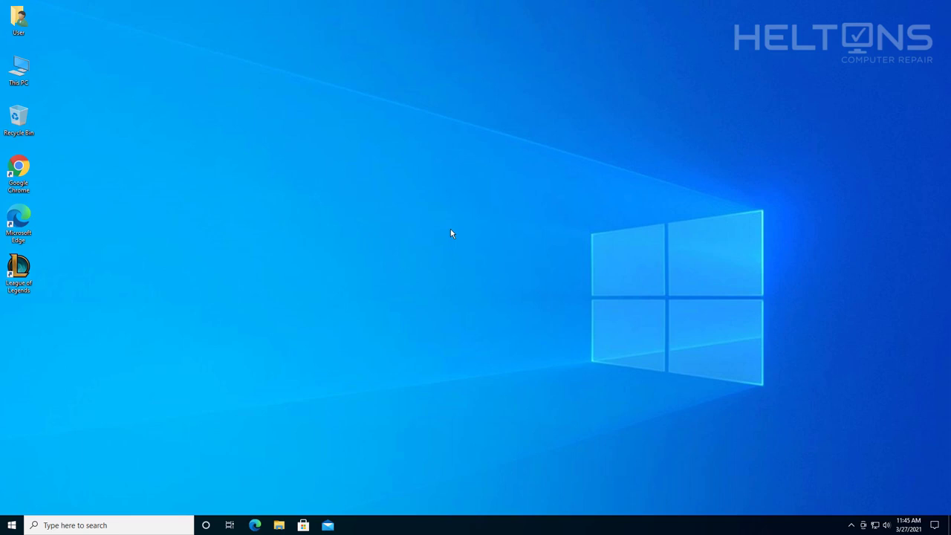
pyautogui.moveTo(419, 229)
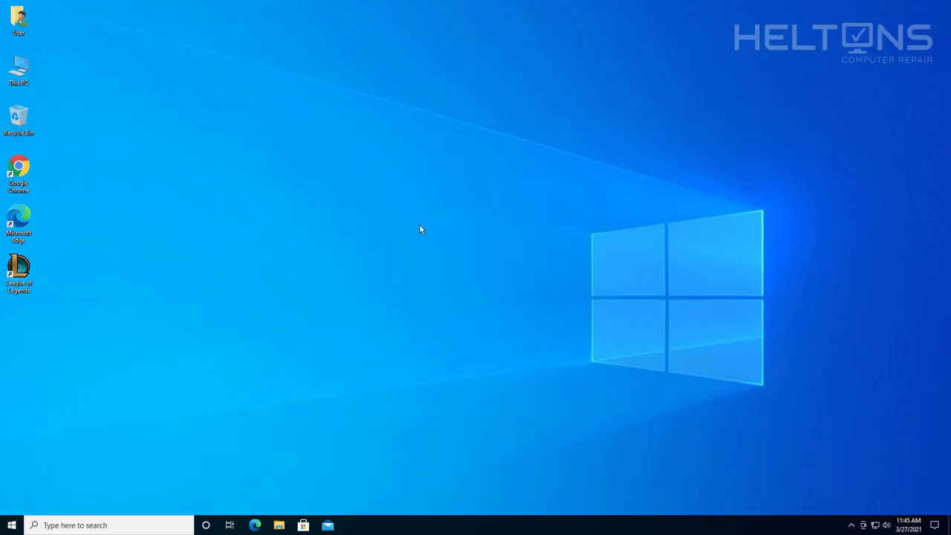
pyautogui.moveTo(409, 238)
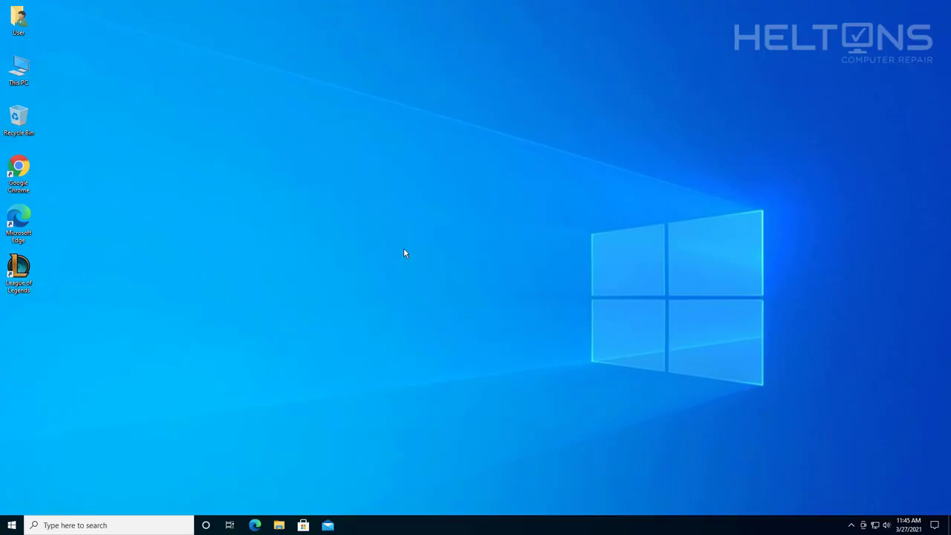
pyautogui.moveTo(380, 250)
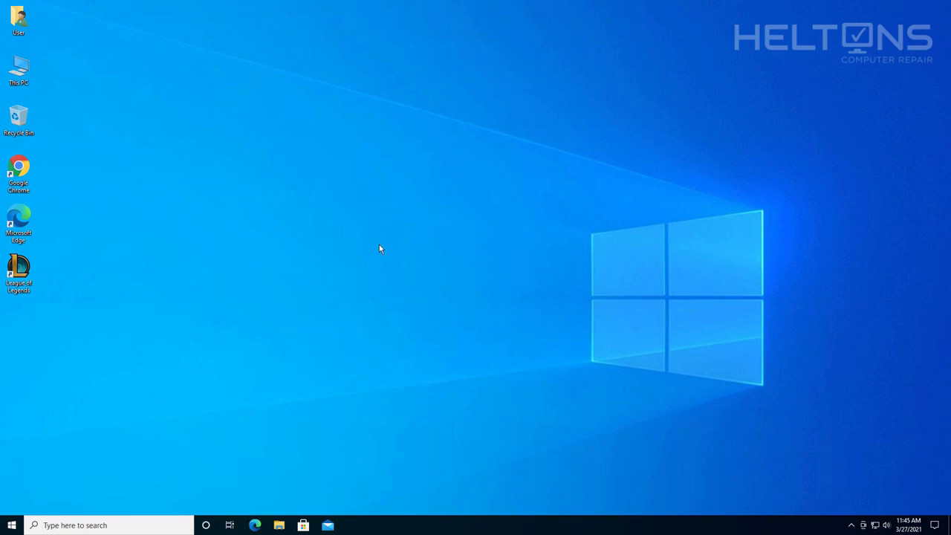
pyautogui.moveTo(378, 246)
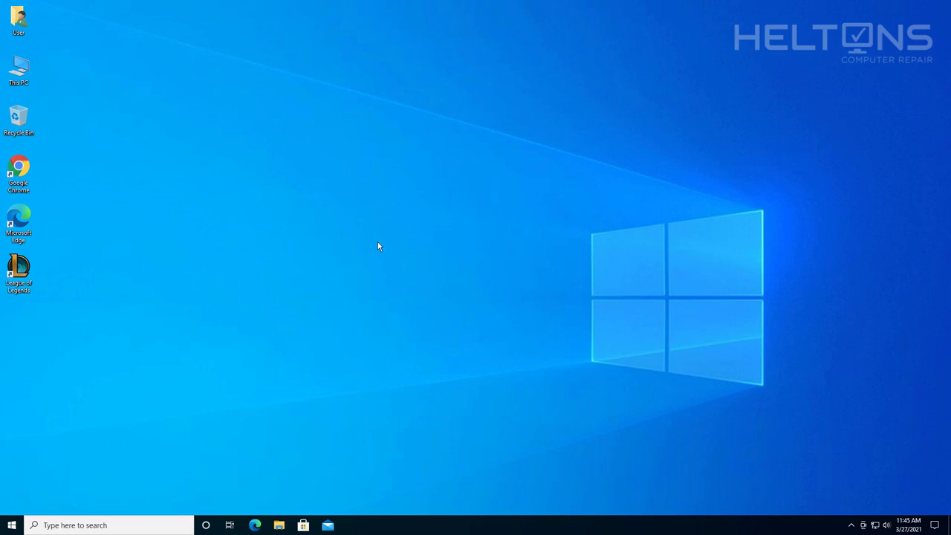
pyautogui.moveTo(378, 240)
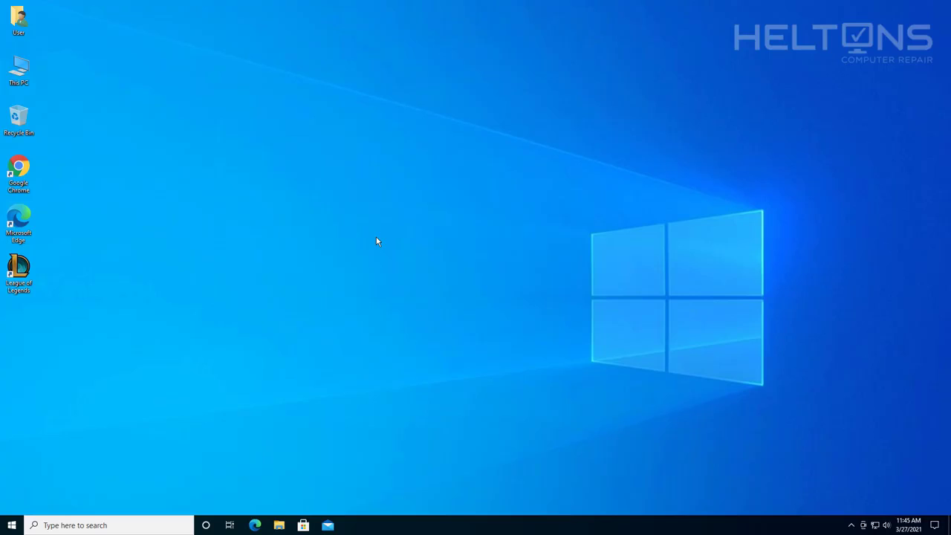
pyautogui.moveTo(458, 261)
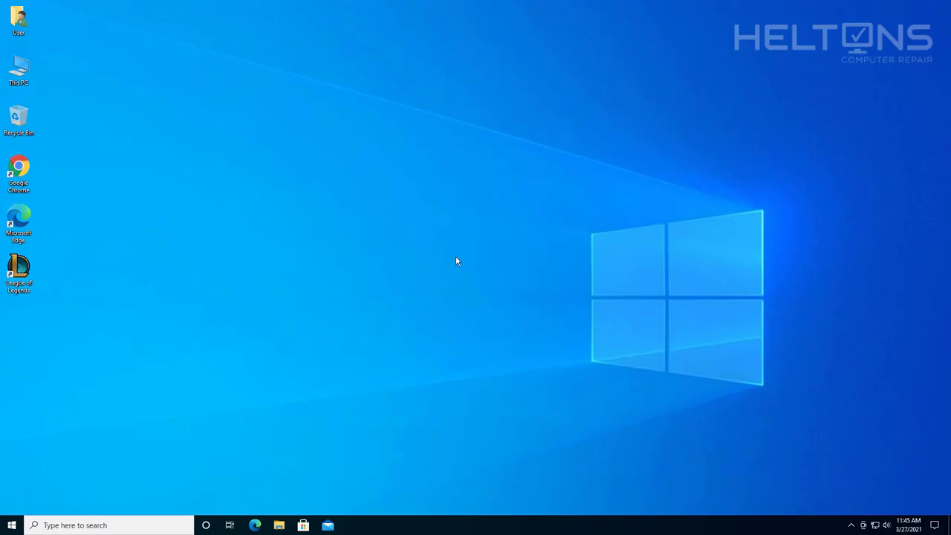
pyautogui.moveTo(475, 244)
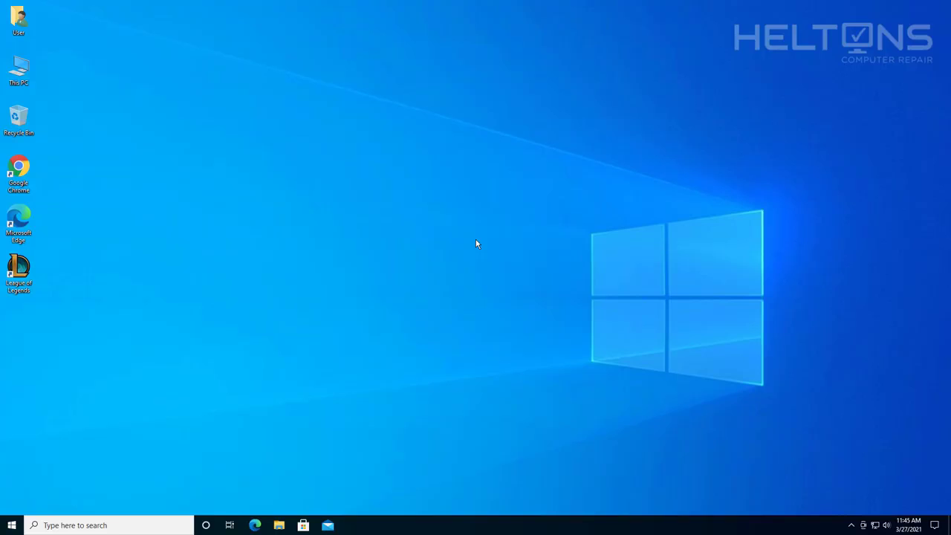
pyautogui.moveTo(458, 265)
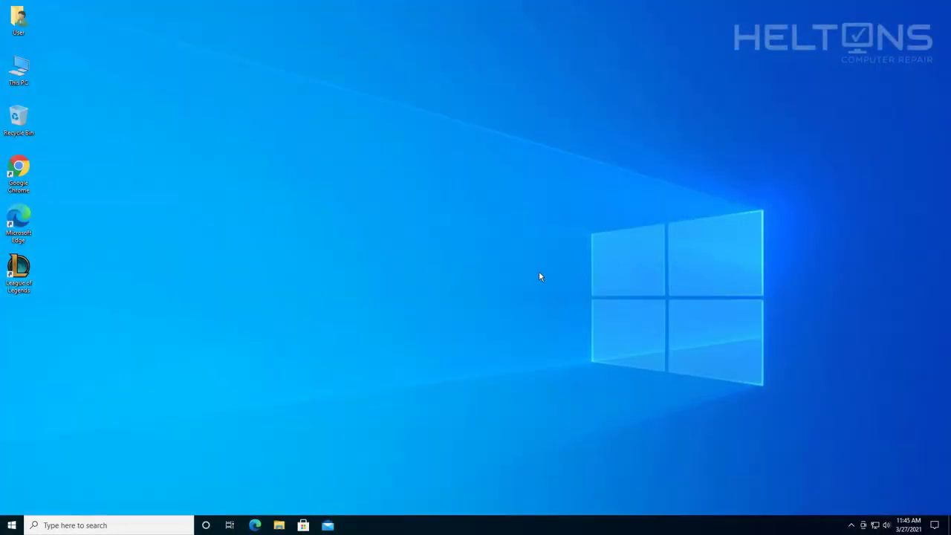
pyautogui.moveTo(434, 310)
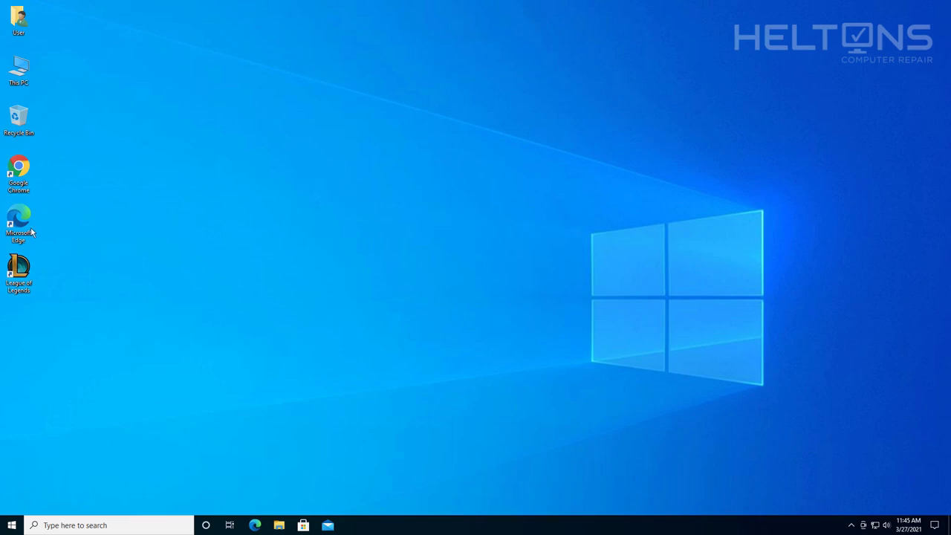
pyautogui.doubleClick(18, 220)
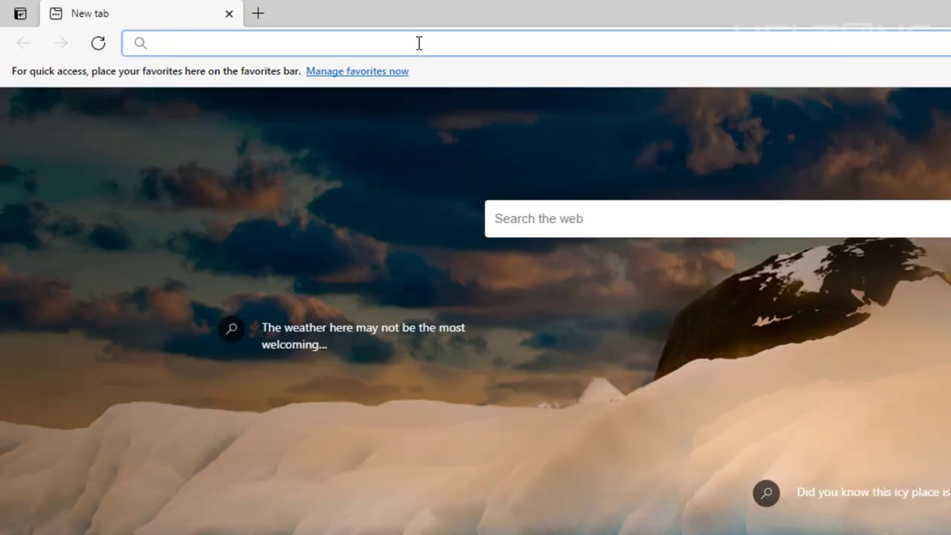
pyautogui.write('http://www.microsoft.com/download/en/details.aspx?id=22')
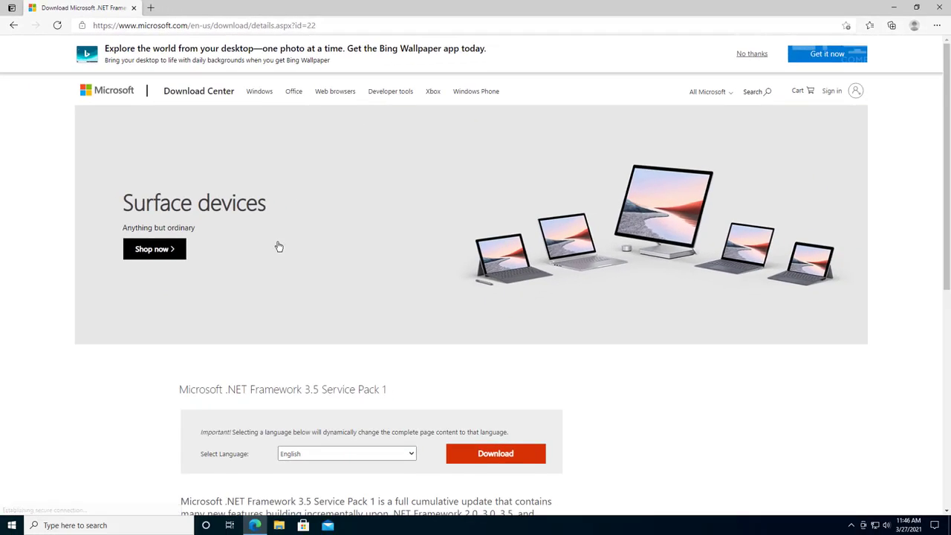
# - Start downloading the dotnetfx35setup.exe installer from the download page
pyautogui.scroll(-3)
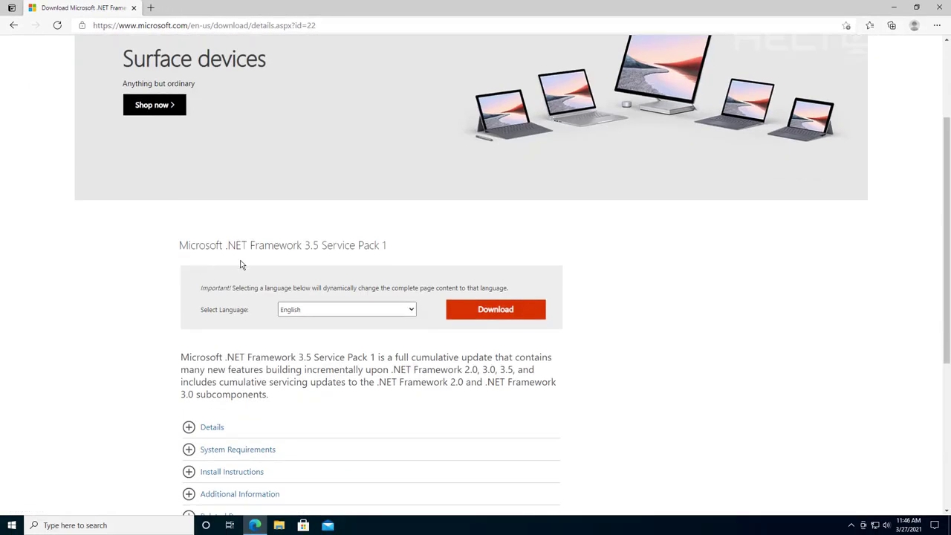
pyautogui.moveTo(485, 289)
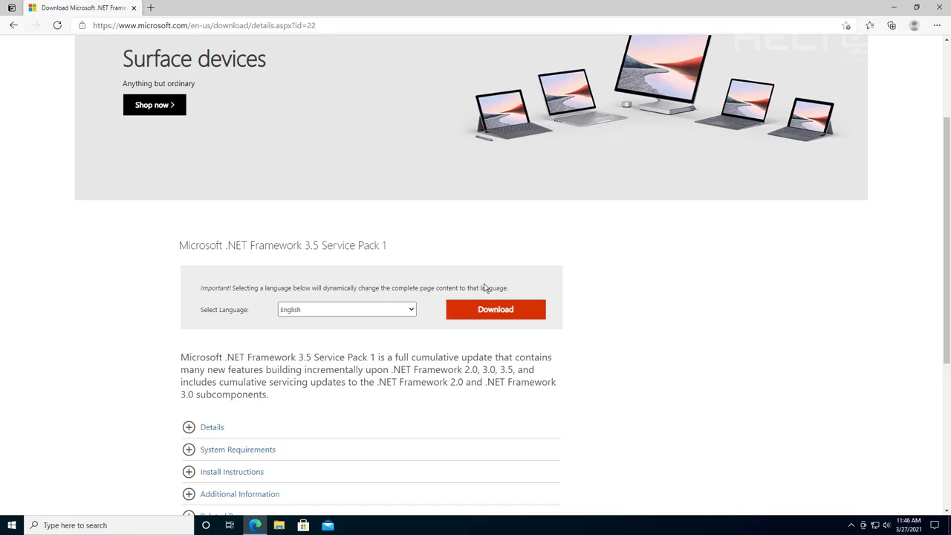
pyautogui.click(495, 309)
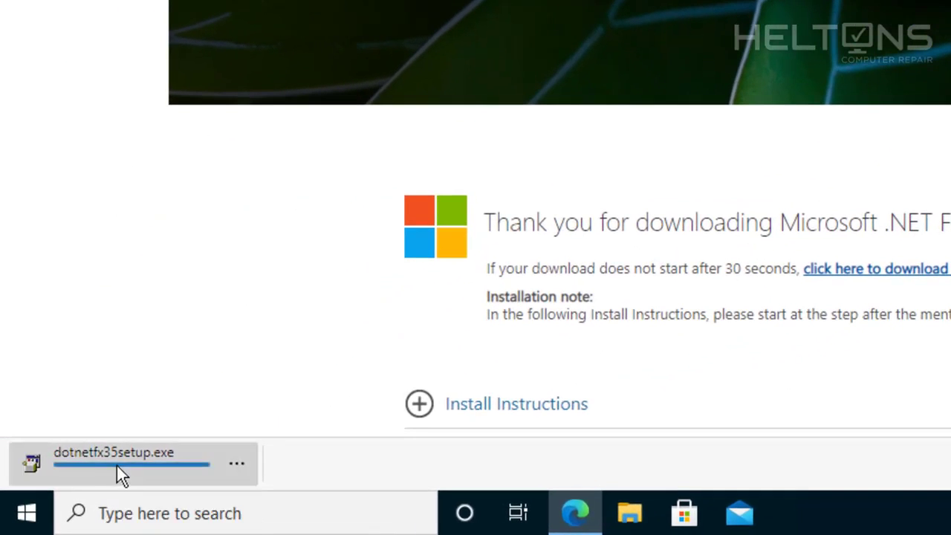
# - Run the downloaded dotnetfx35setup.exe and allow it to make changes
pyautogui.click(113, 452)
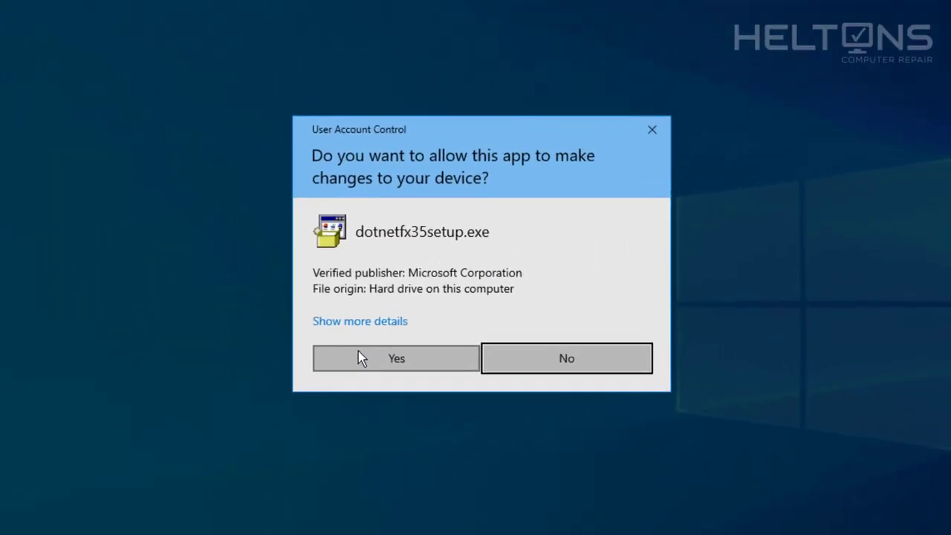
pyautogui.click(396, 358)
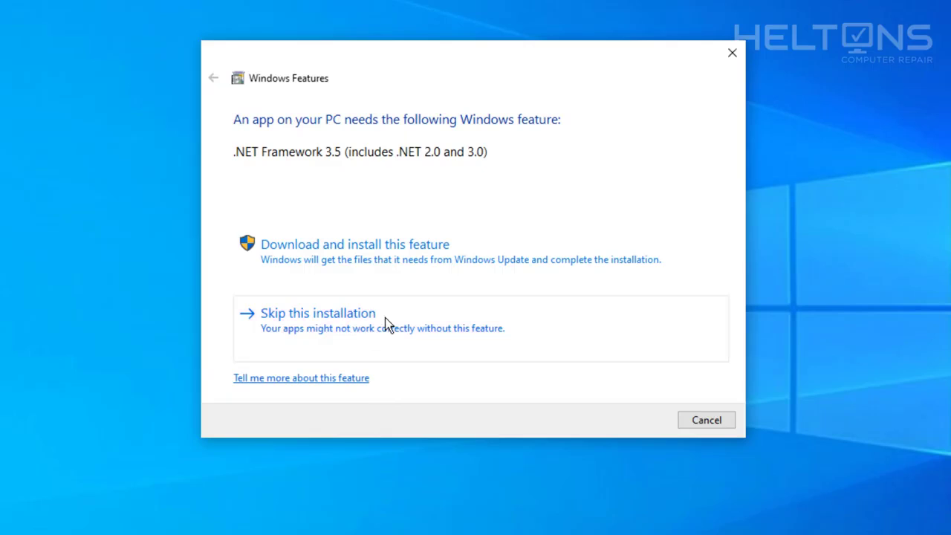
pyautogui.moveTo(394, 324)
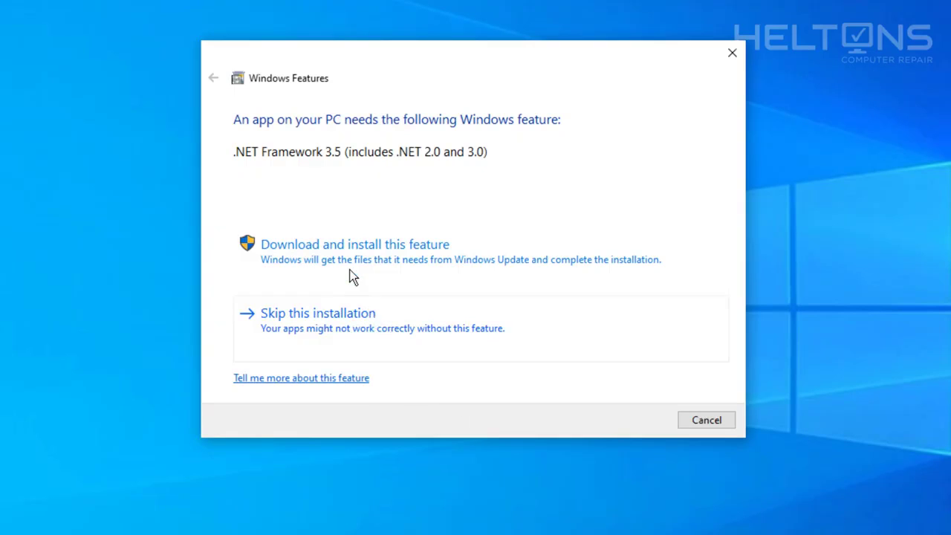
pyautogui.moveTo(458, 268)
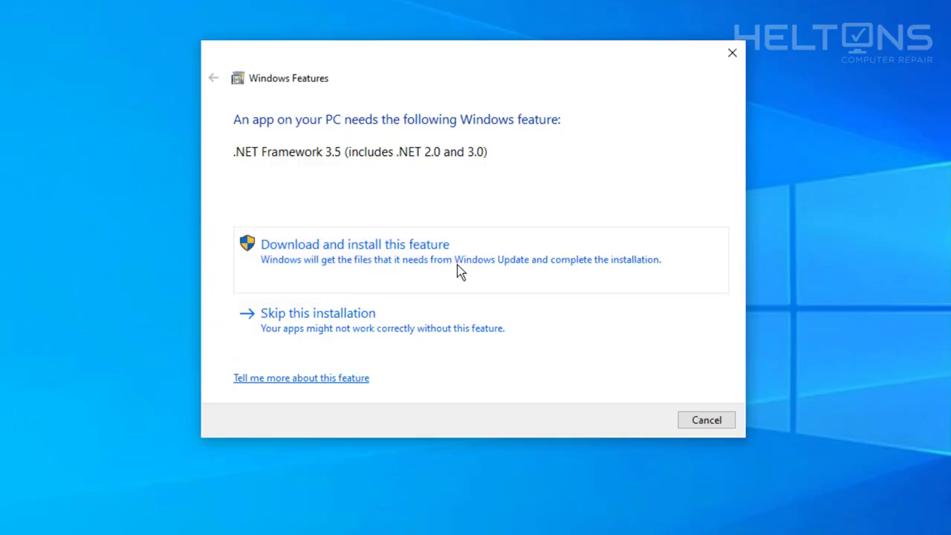
pyautogui.moveTo(517, 230)
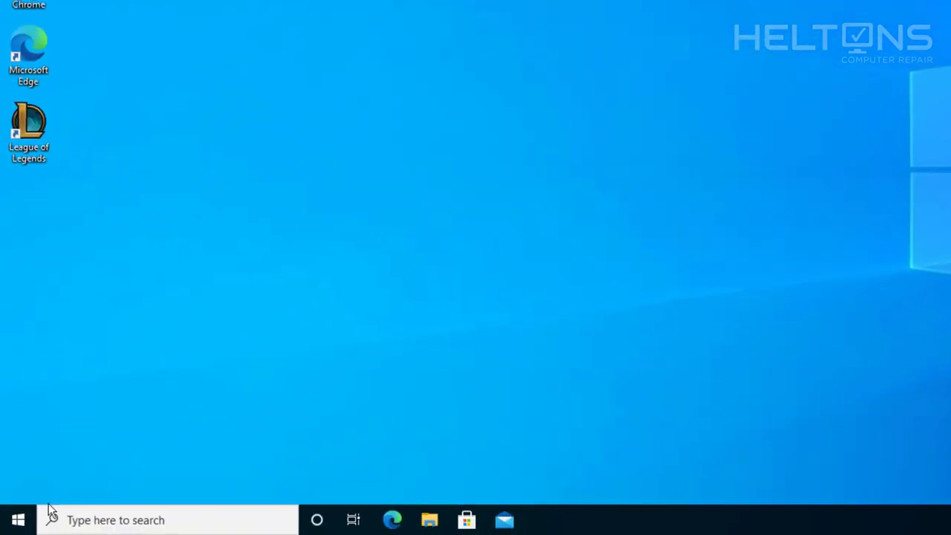
# - Reach the Windows features list via Start search 'control', Control Panel and Programs
pyautogui.click(18, 520)
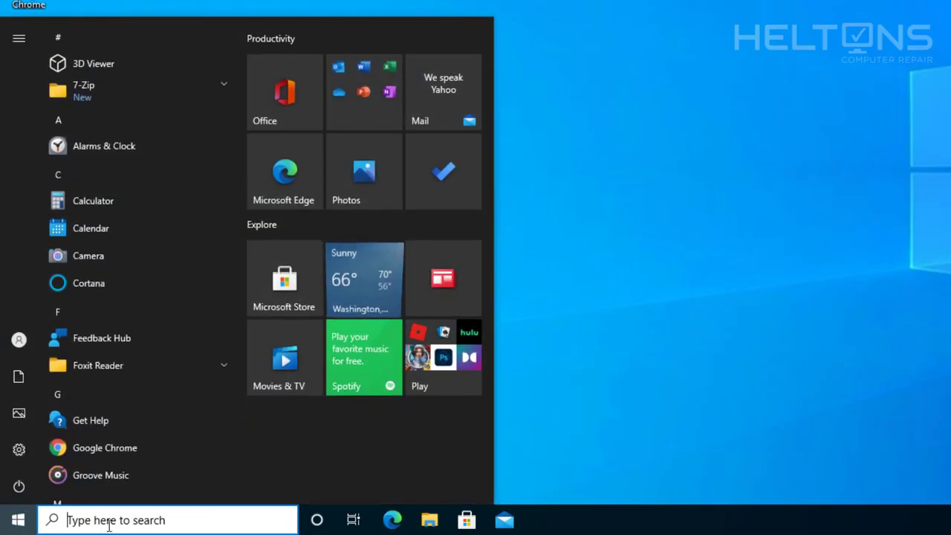
pyautogui.write('control')
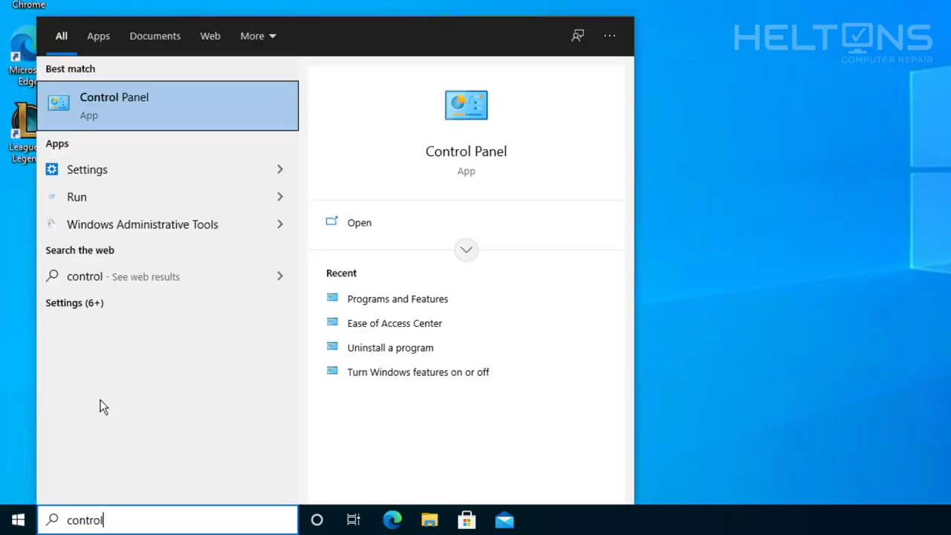
pyautogui.click(113, 104)
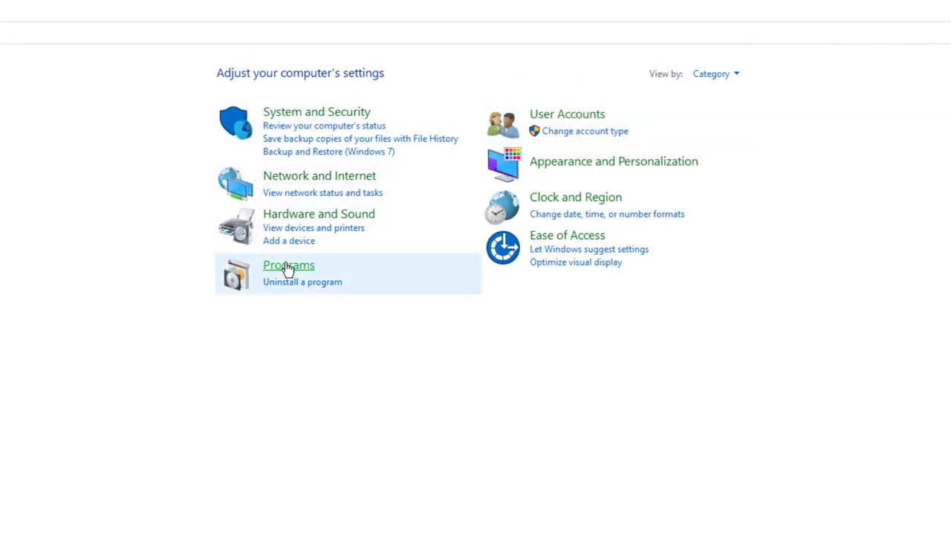
pyautogui.click(288, 265)
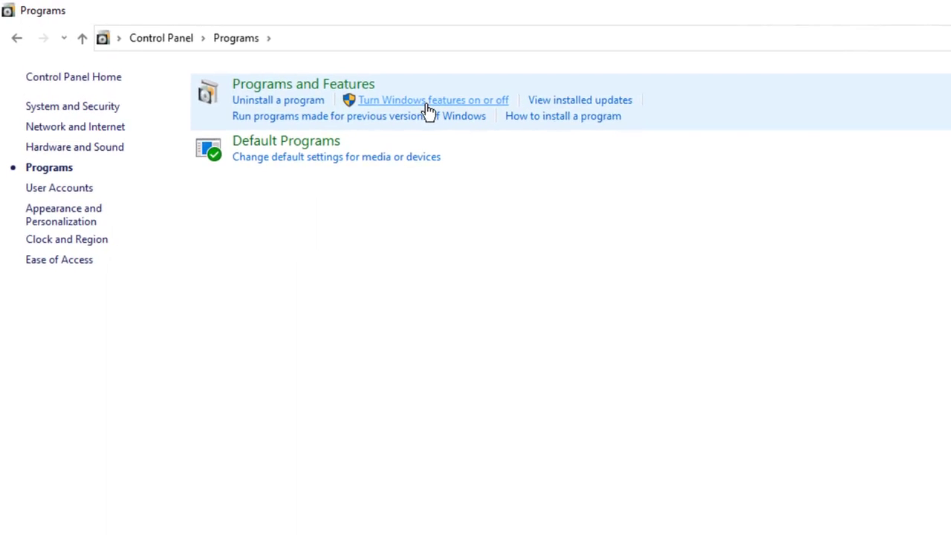
pyautogui.click(435, 100)
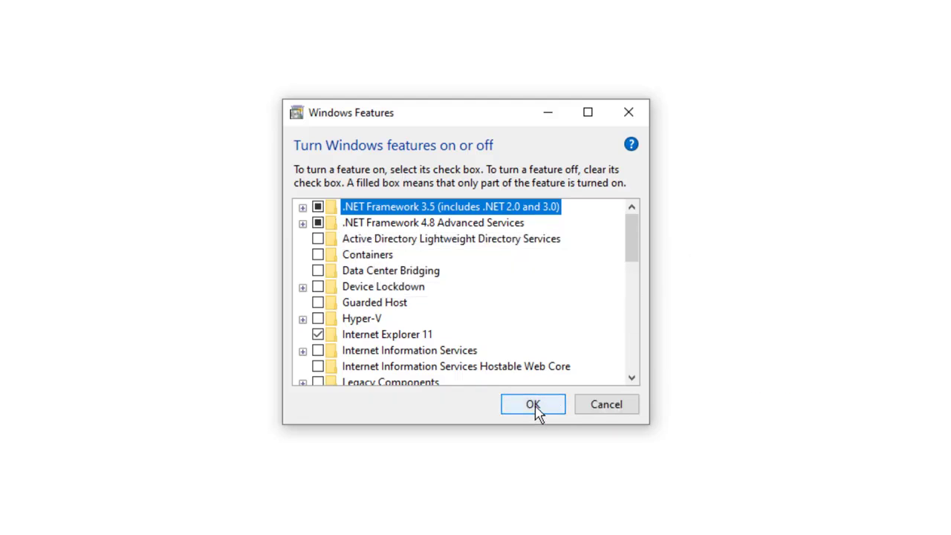
# - Confirm turning on .NET Framework 3.5 and let Windows Update download the needed files
pyautogui.click(532, 405)
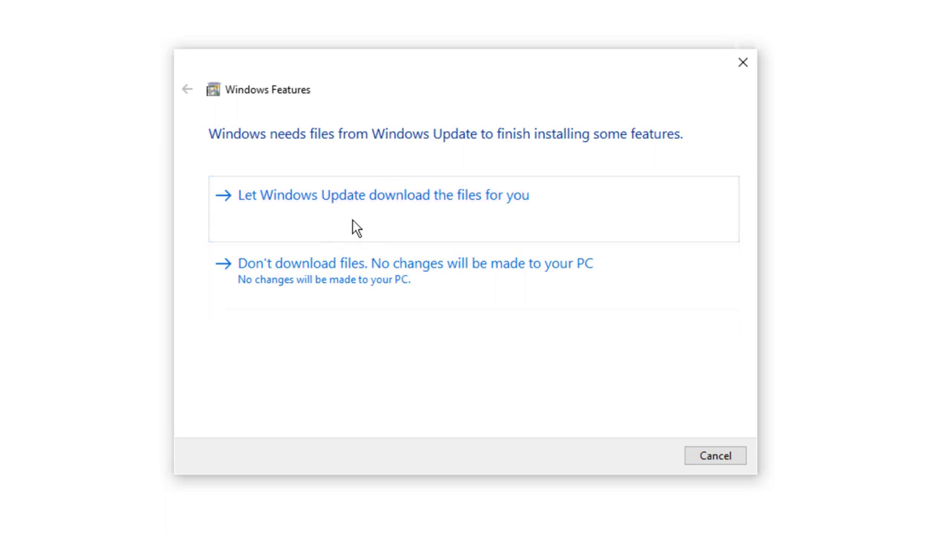
pyautogui.moveTo(348, 206)
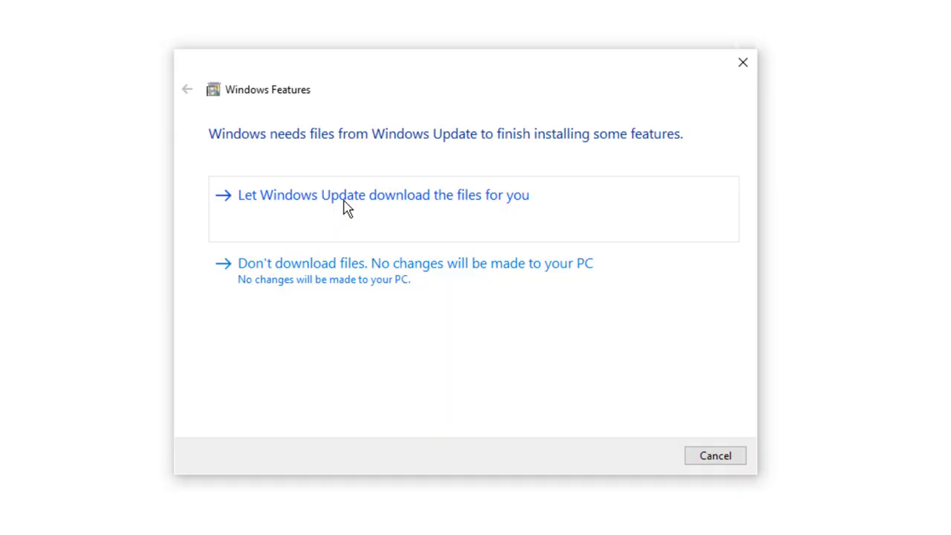
pyautogui.click(381, 194)
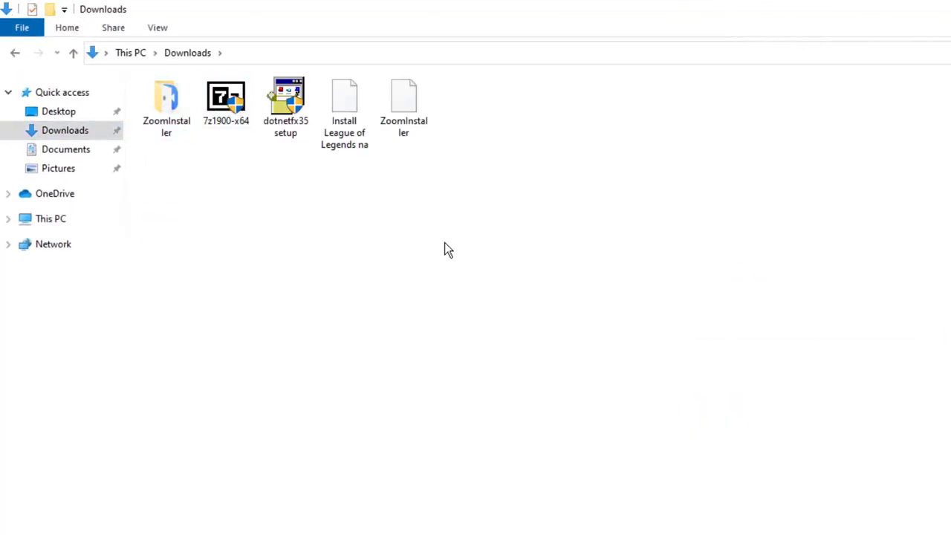
# - Run the dotnetfx35setup installer from the Downloads folder
pyautogui.click(345, 104)
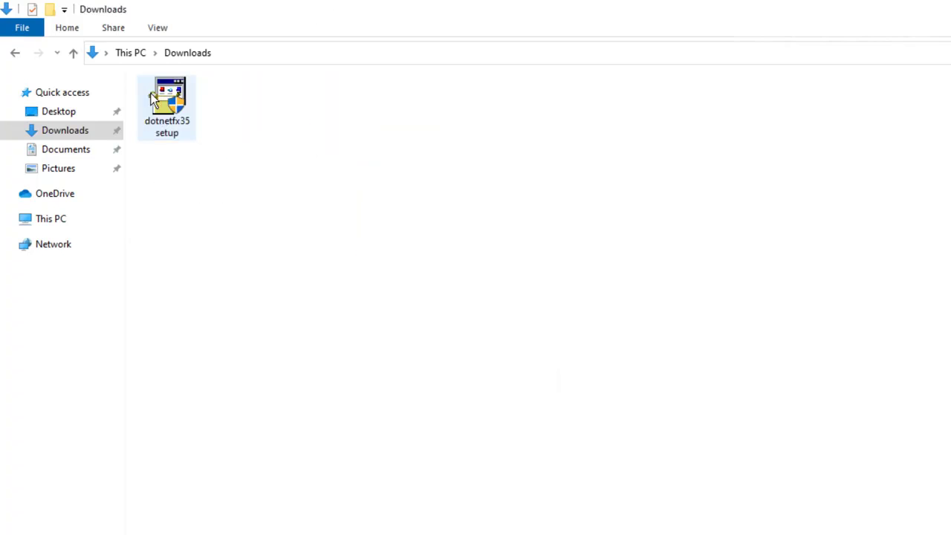
pyautogui.click(166, 104)
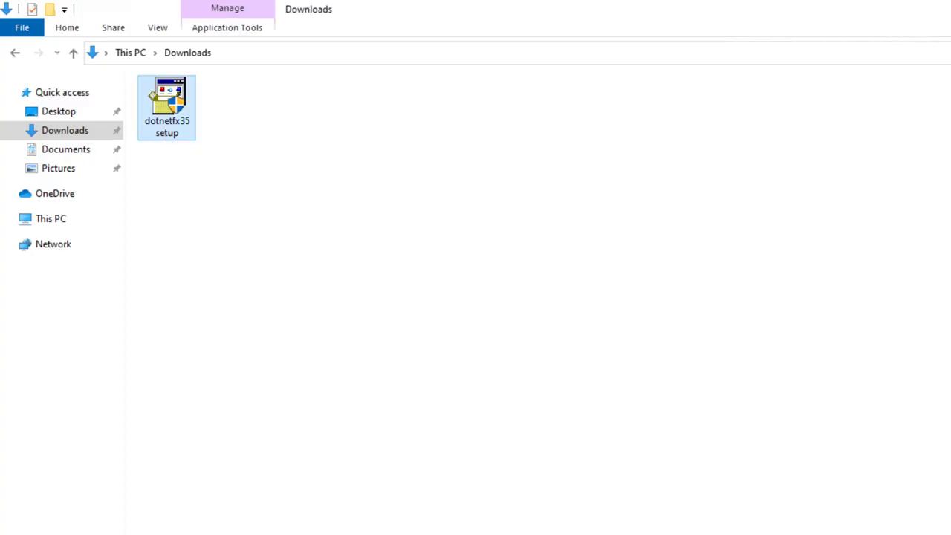
pyautogui.doubleClick(166, 107)
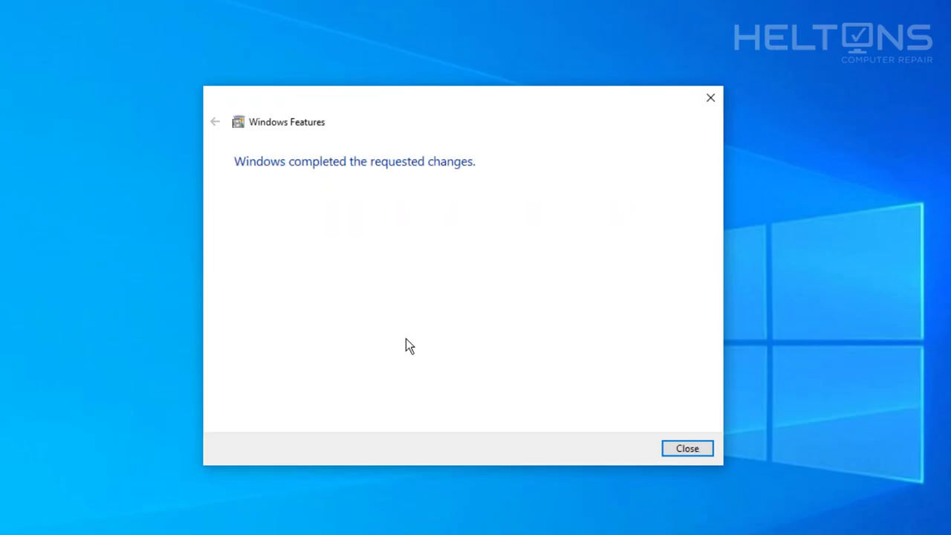
pyautogui.moveTo(415, 313)
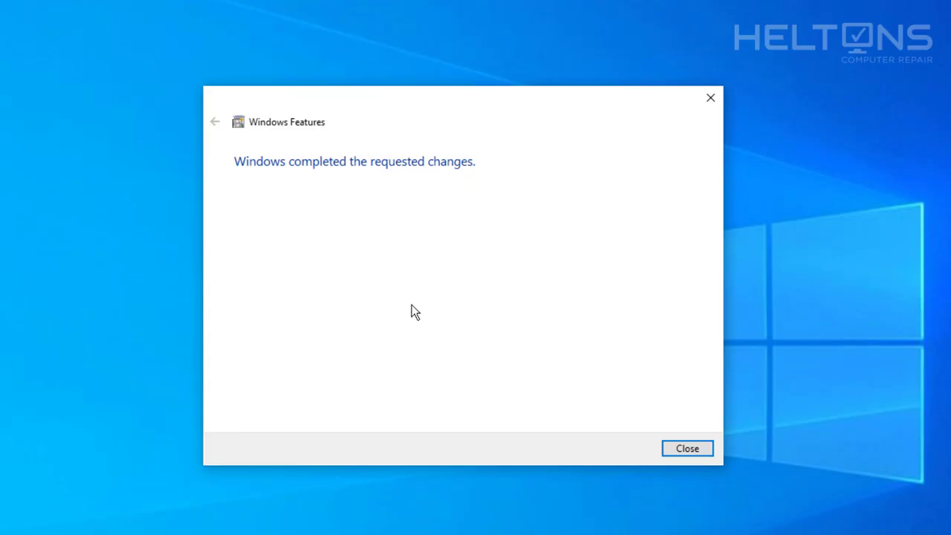
pyautogui.moveTo(676, 440)
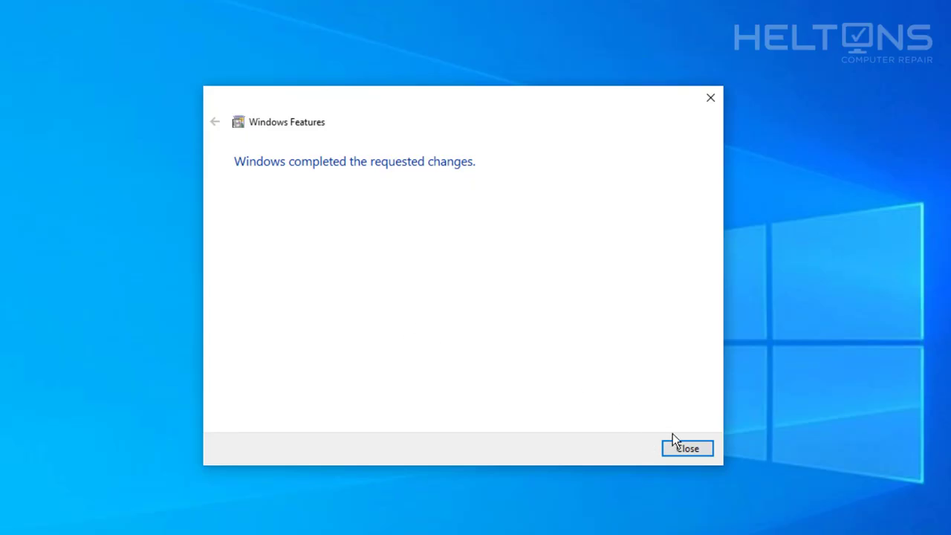
# - Close the Windows Features completion notice to return to the desktop
pyautogui.click(687, 449)
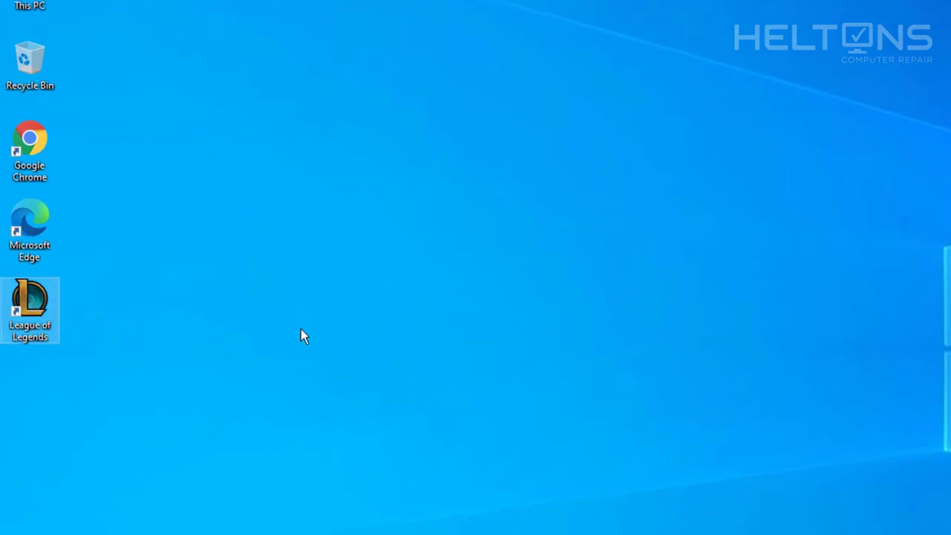
pyautogui.moveTo(548, 333)
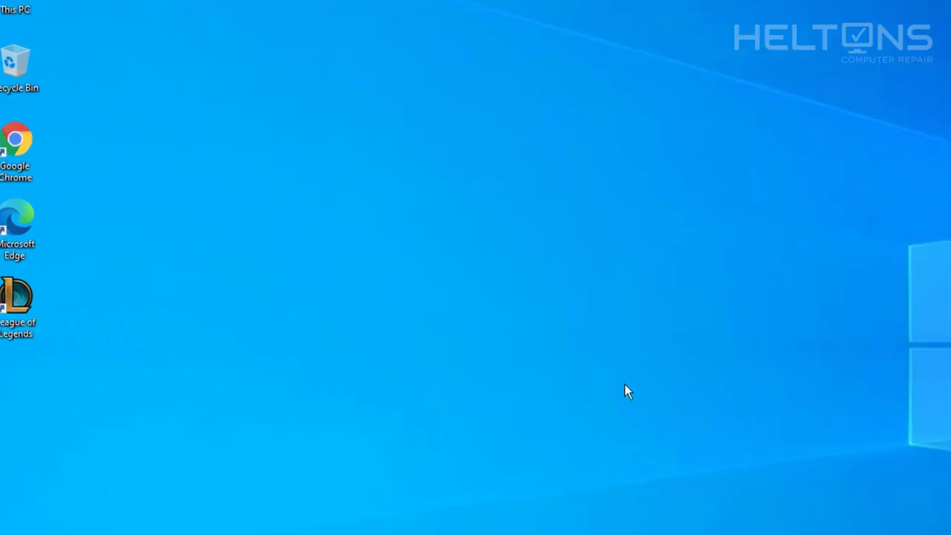
# - Launch League of Legends, sign in to the home screen, then exit back to the desktop
pyautogui.doubleClick(16, 300)
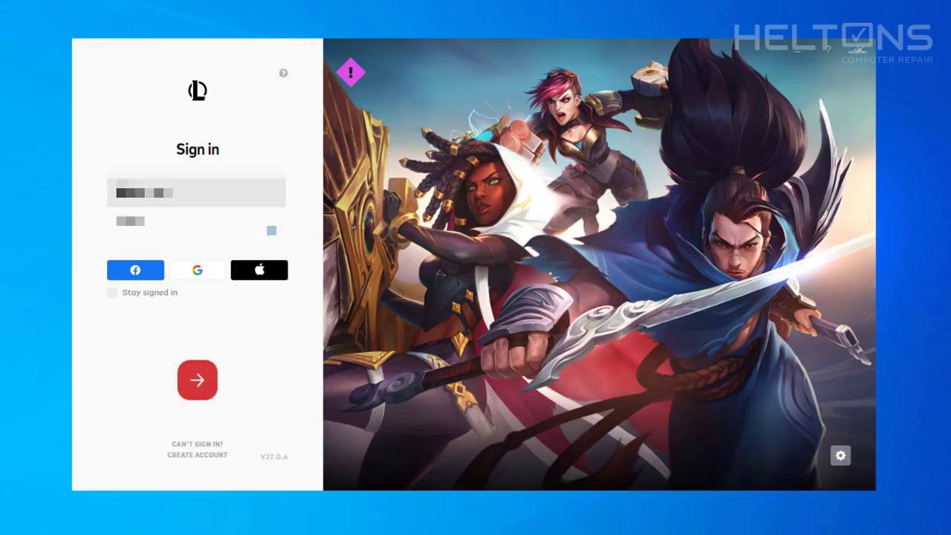
pyautogui.click(197, 381)
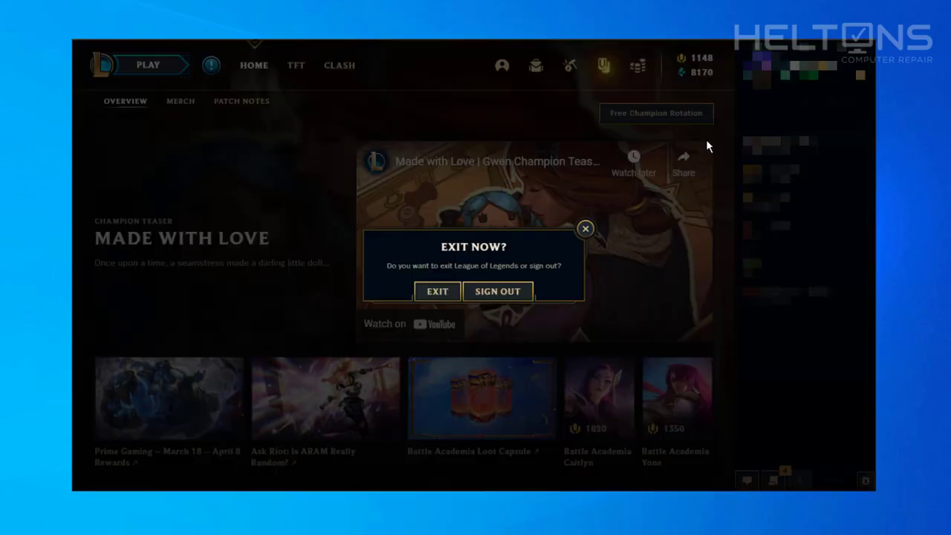
pyautogui.click(437, 289)
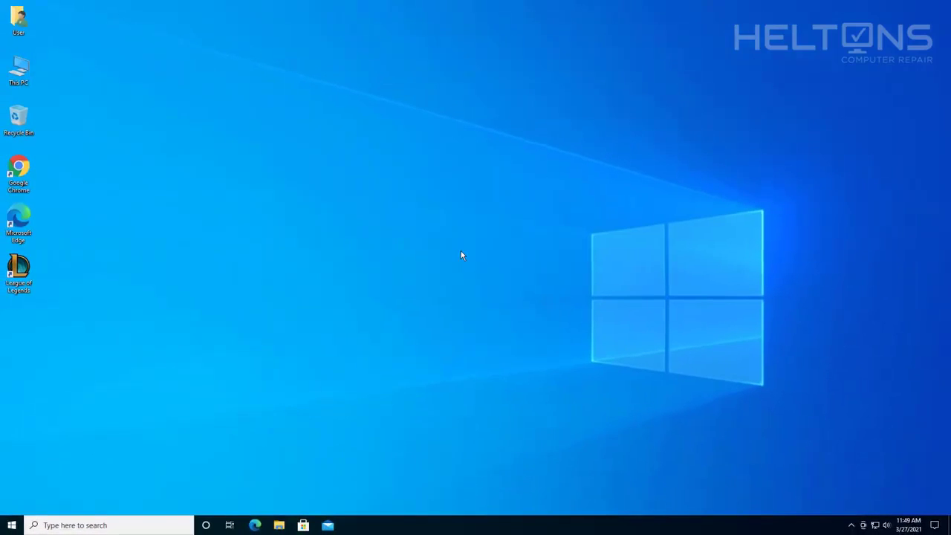
pyautogui.moveTo(27, 394)
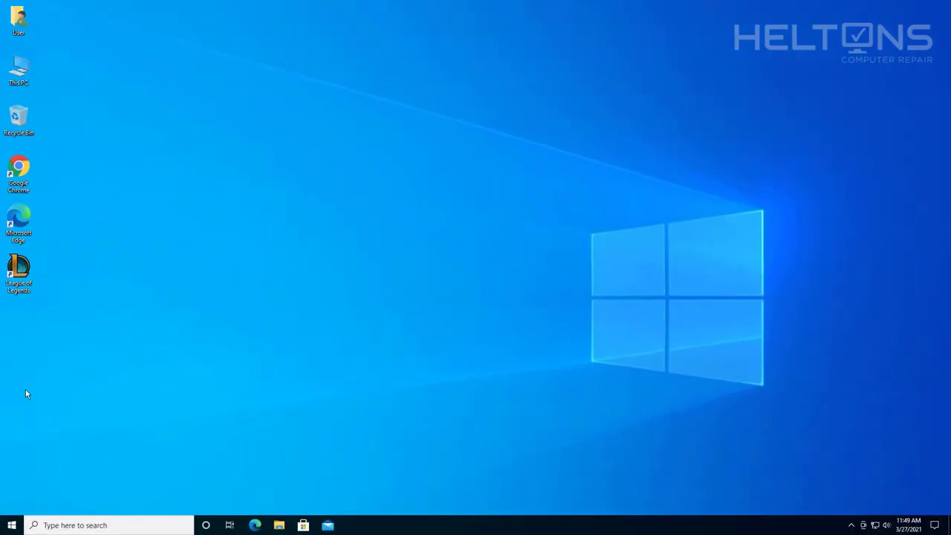